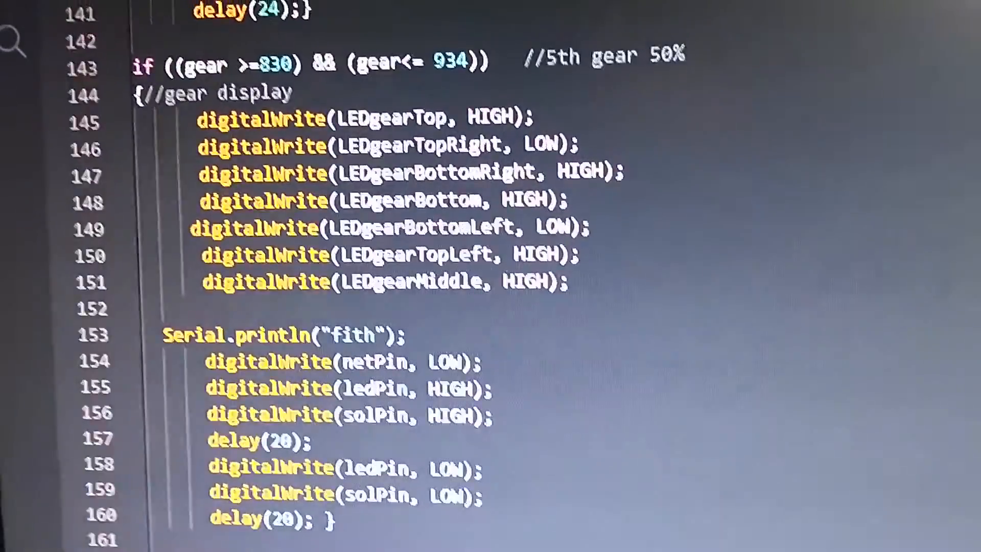
{"action": "scroll", "scroll_direction": "down", "scroll_amount": 3}
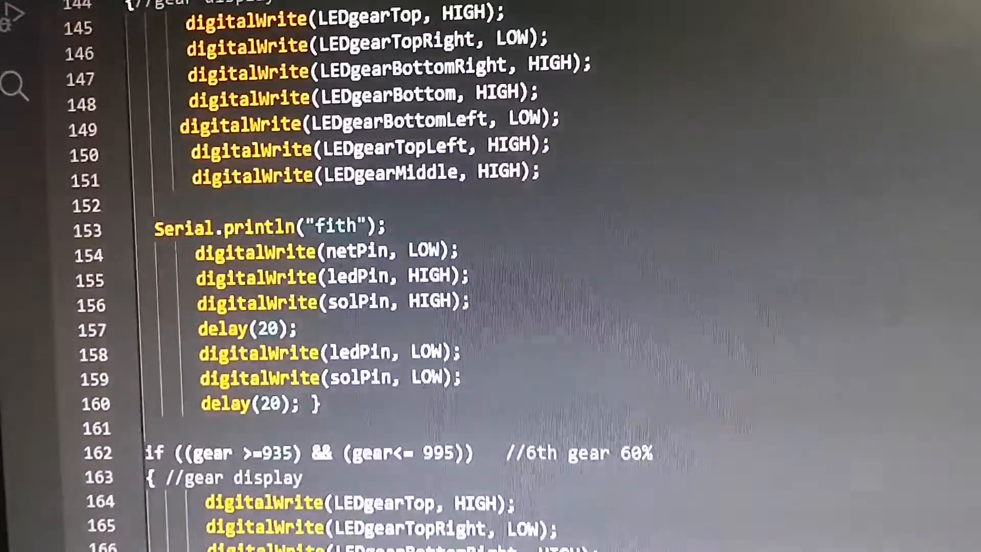